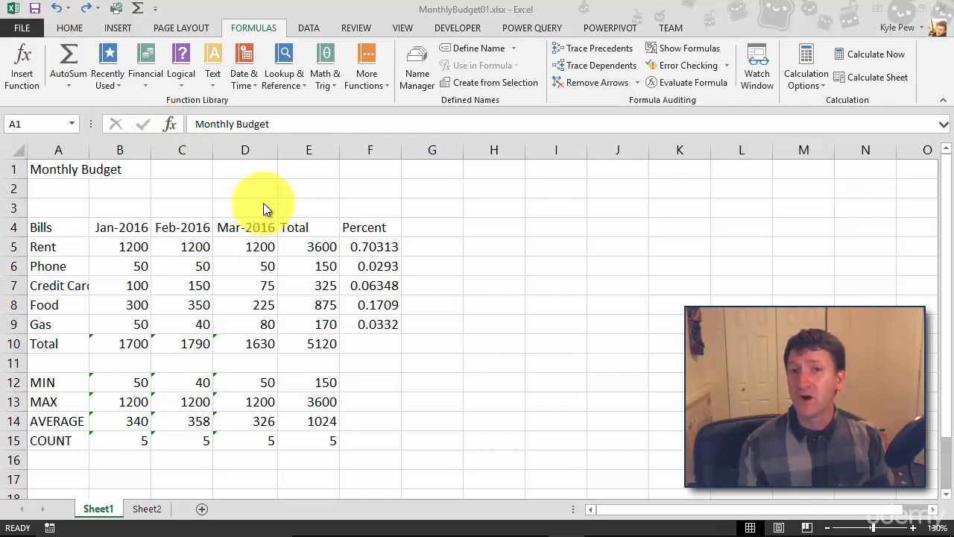
pyautogui.moveTo(289, 242)
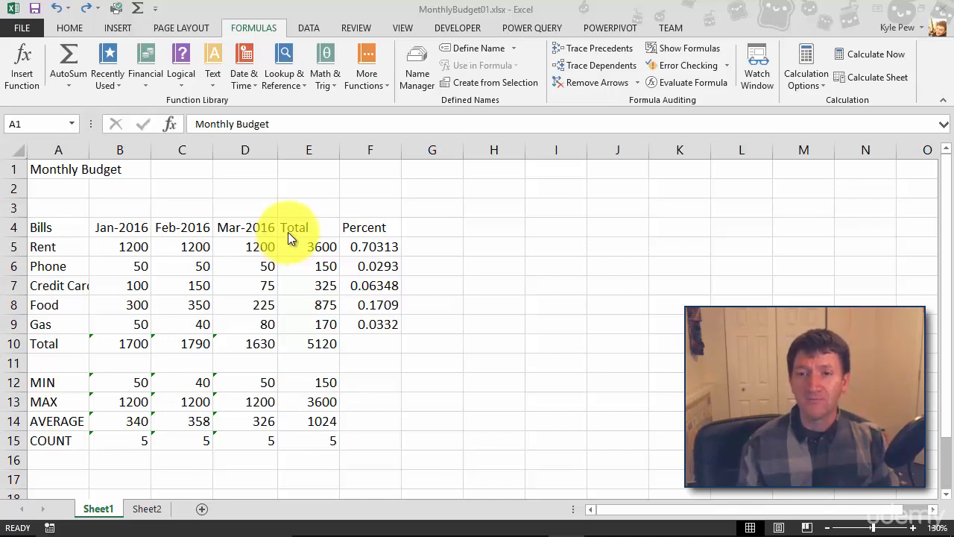
pyautogui.moveTo(301, 262)
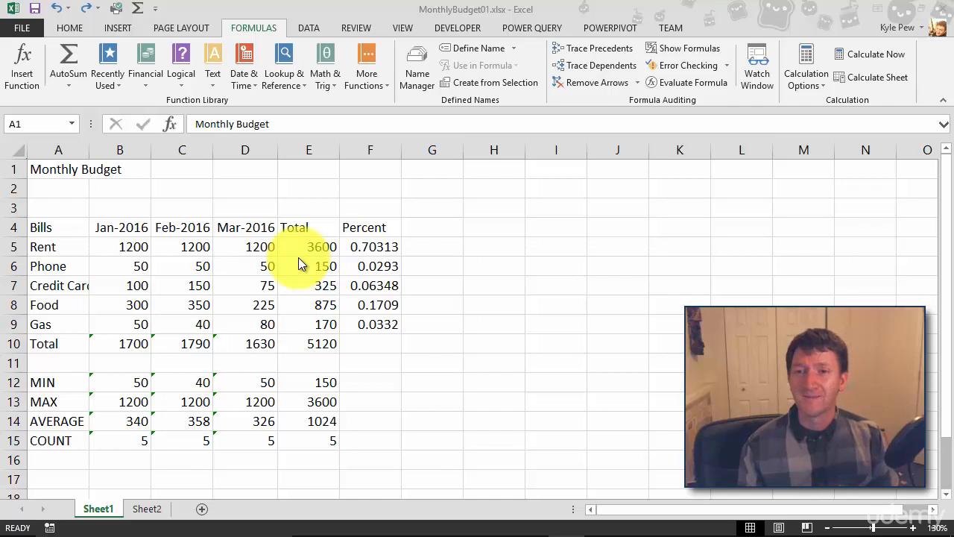
# - Select the Total column E where the empty column will be inserted
pyautogui.click(307, 149)
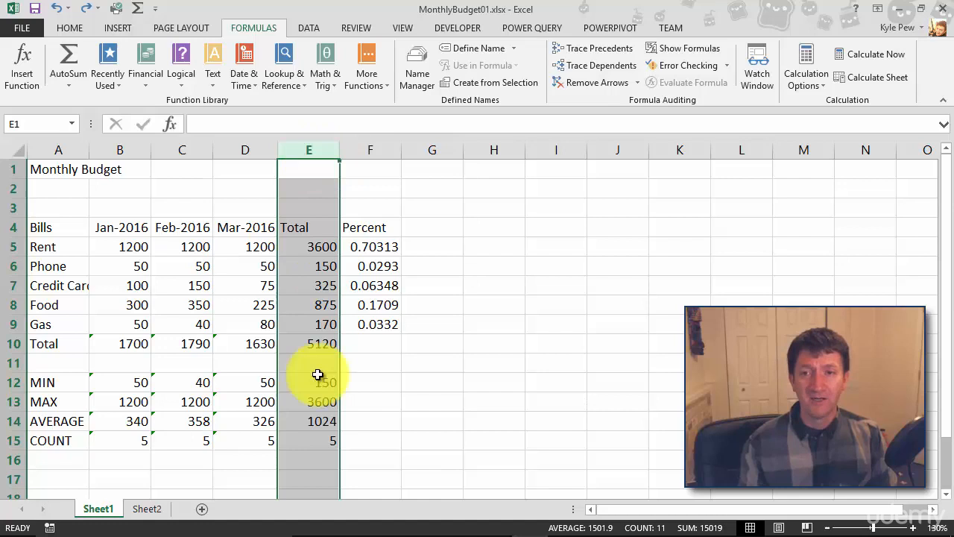
pyautogui.moveTo(304, 444)
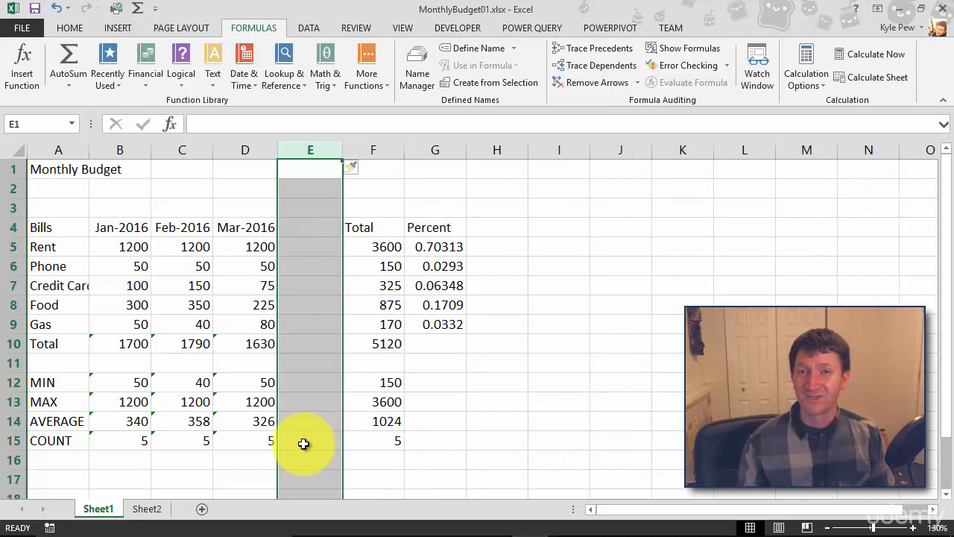
# - Enter the heading 'Apr-2016' in cell E4
pyautogui.click(310, 226)
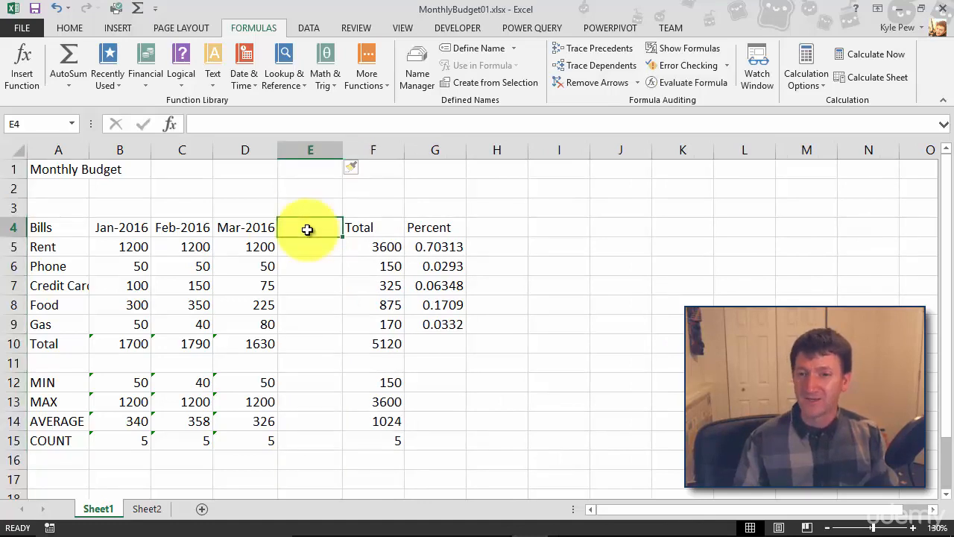
pyautogui.write('Ap')
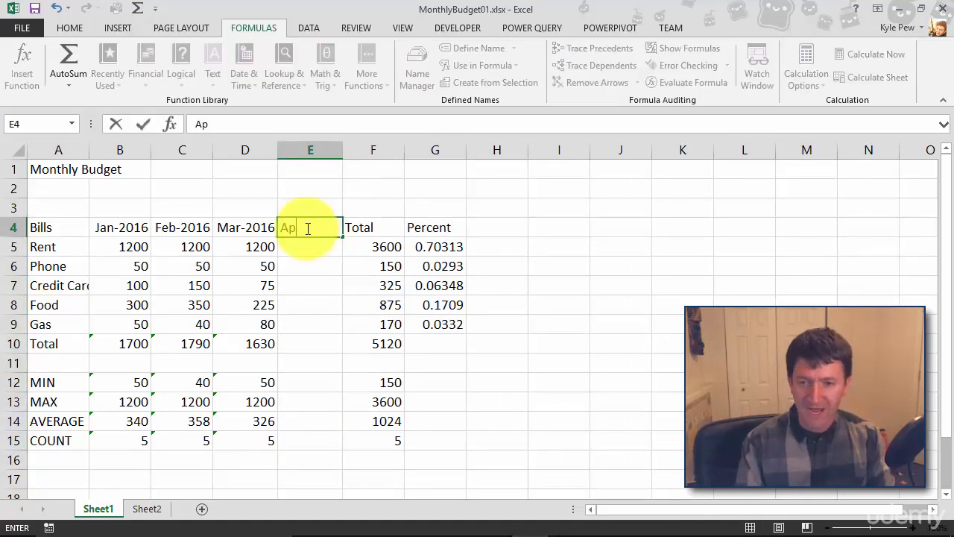
pyautogui.write('r')
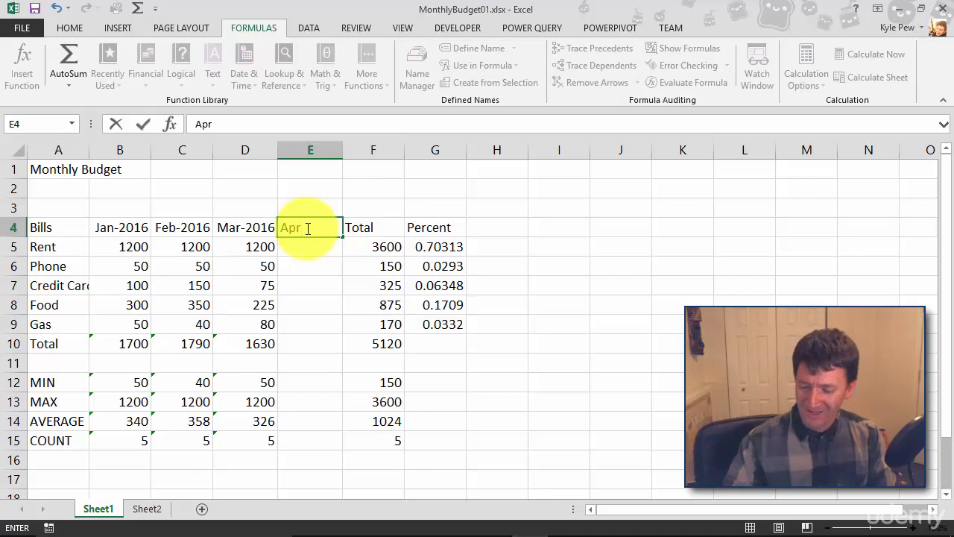
pyautogui.write('-2016')
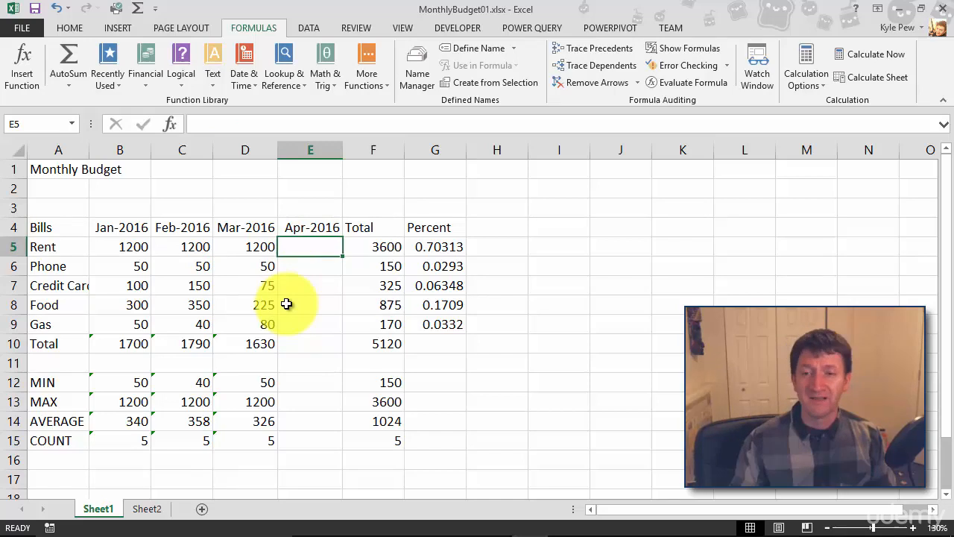
# - Copy the March total in D10 and summary formulas D12:D15 into column E
pyautogui.click(245, 343)
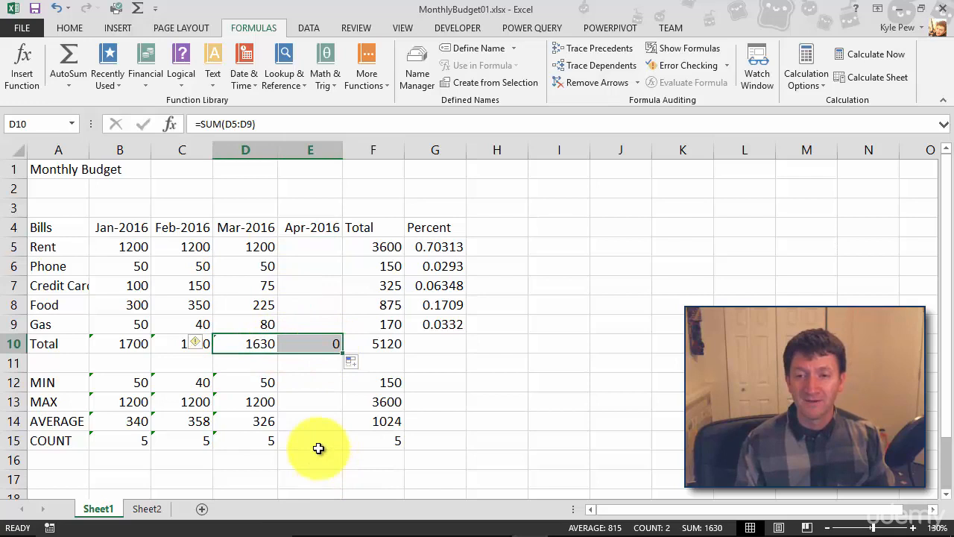
pyautogui.moveTo(280, 376)
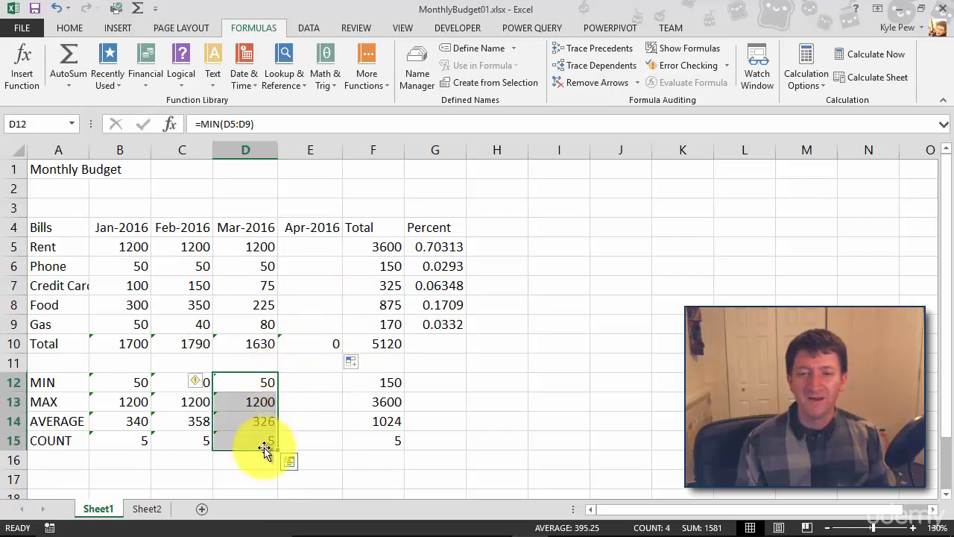
pyautogui.moveTo(267, 447); pyautogui.dragTo(331, 448)
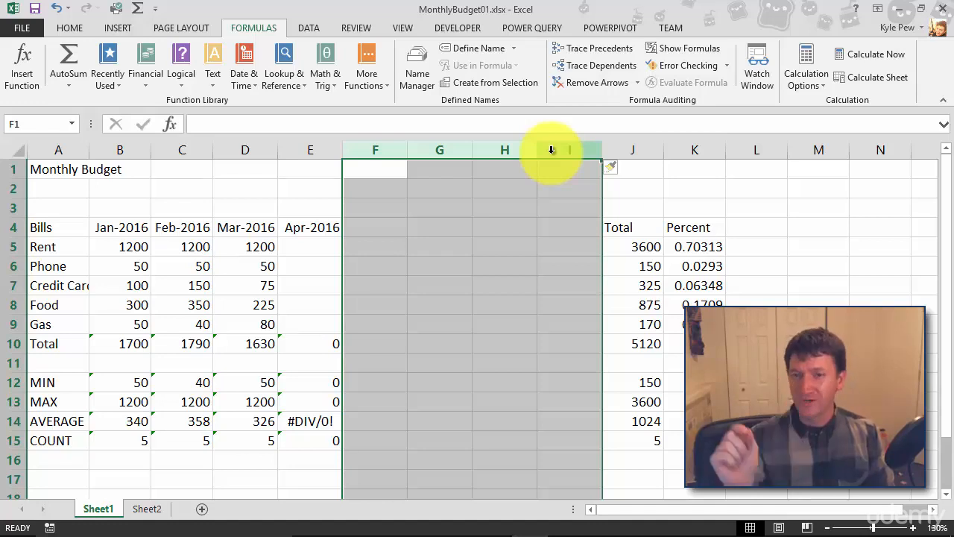
pyautogui.moveTo(312, 226)
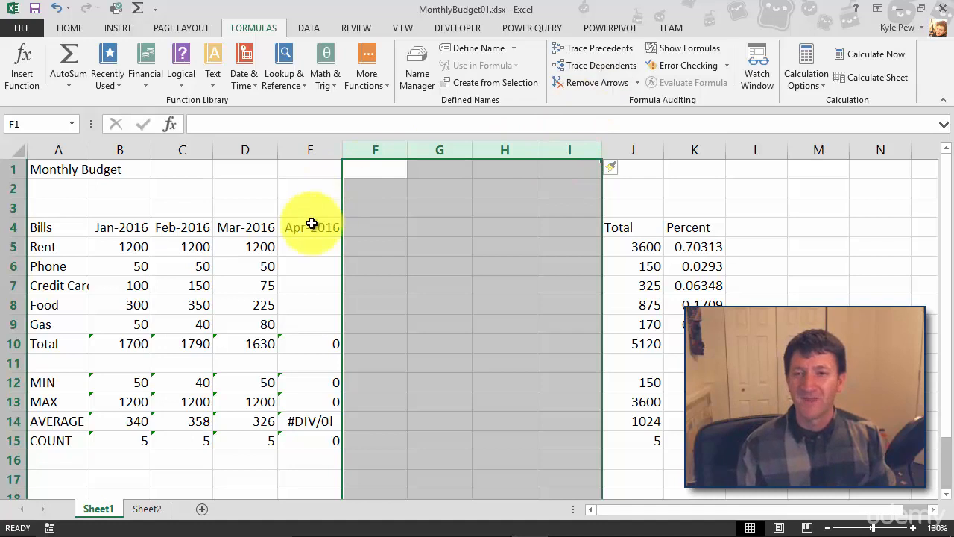
# - Fill headings May–Aug 2016 across to I4 and copy the formulas in rows 10–15 through column I
pyautogui.click(310, 226)
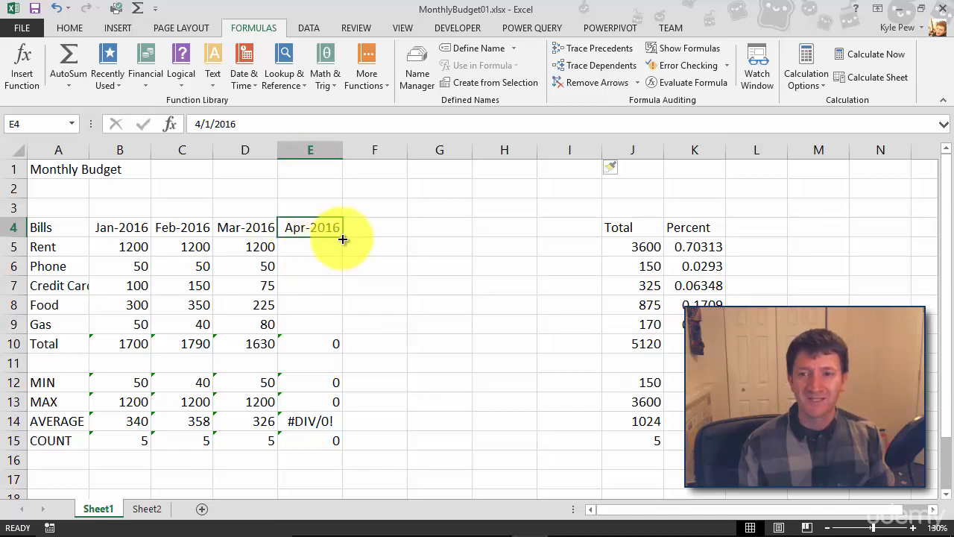
pyautogui.moveTo(335, 227); pyautogui.dragTo(559, 227)
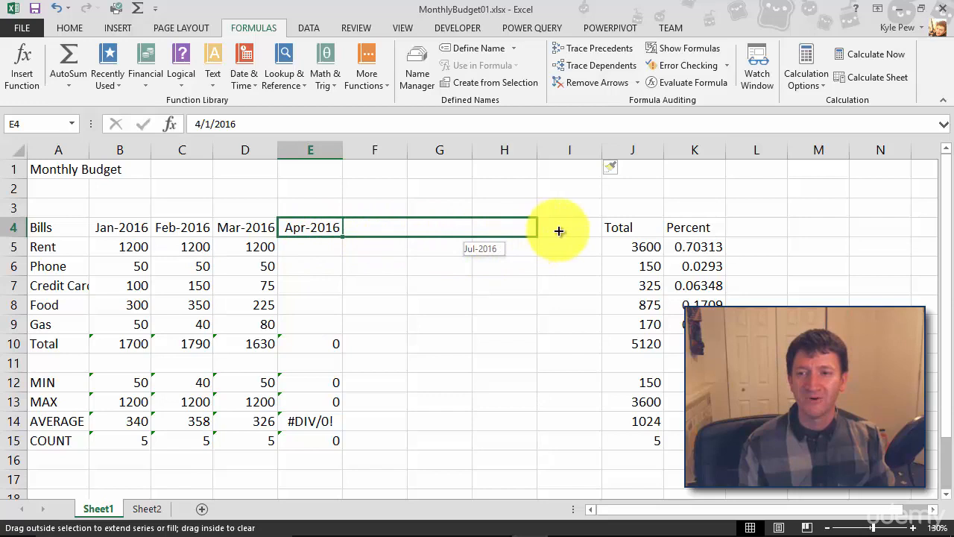
pyautogui.moveTo(559, 226); pyautogui.dragTo(569, 227)
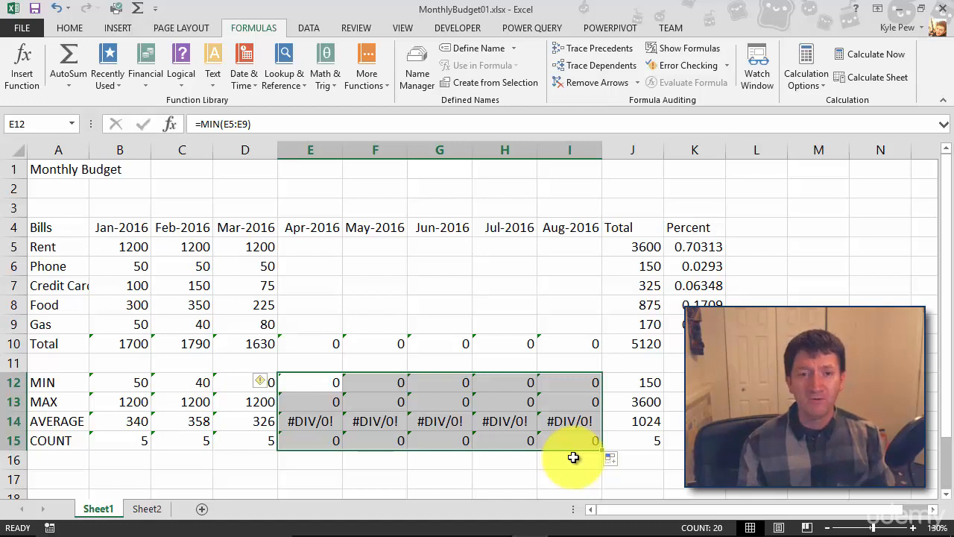
pyautogui.click(57, 287)
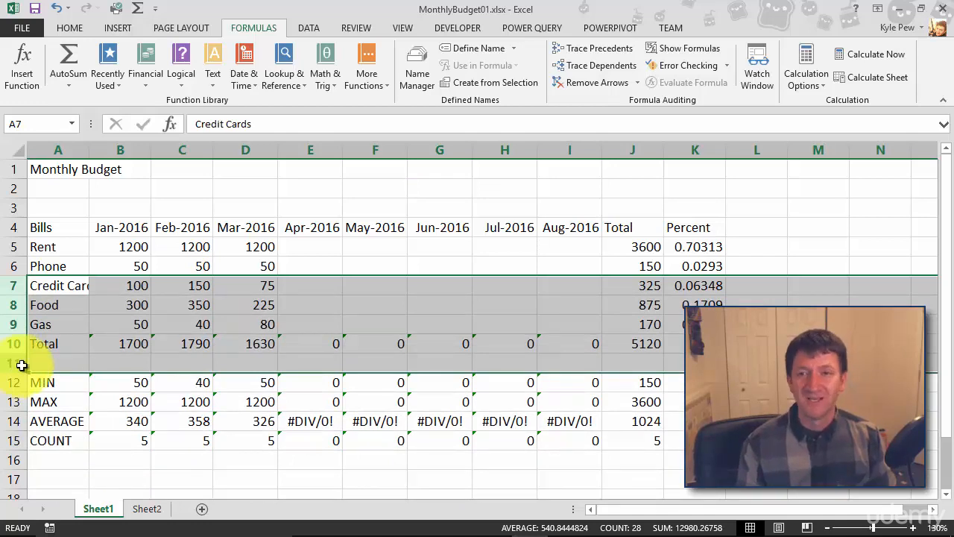
pyautogui.moveTo(311, 149); pyautogui.dragTo(569, 149)
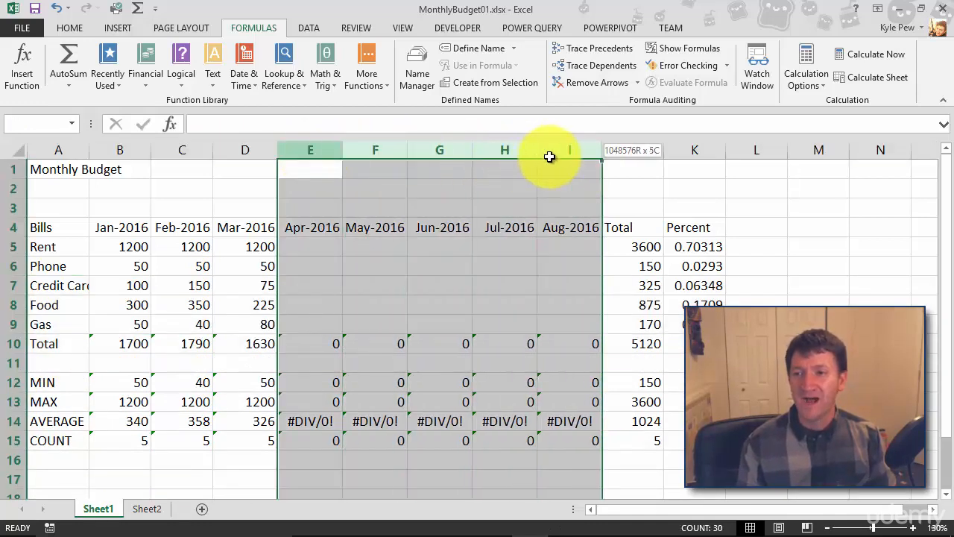